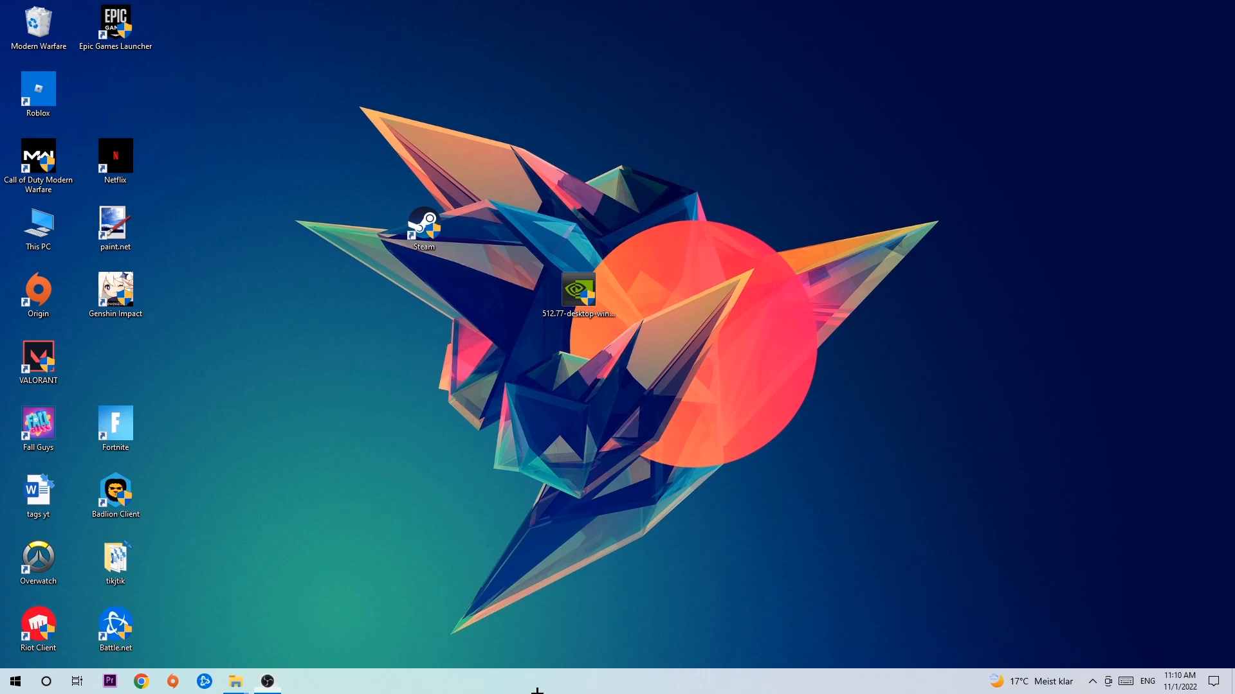
mouse_move(547, 594)
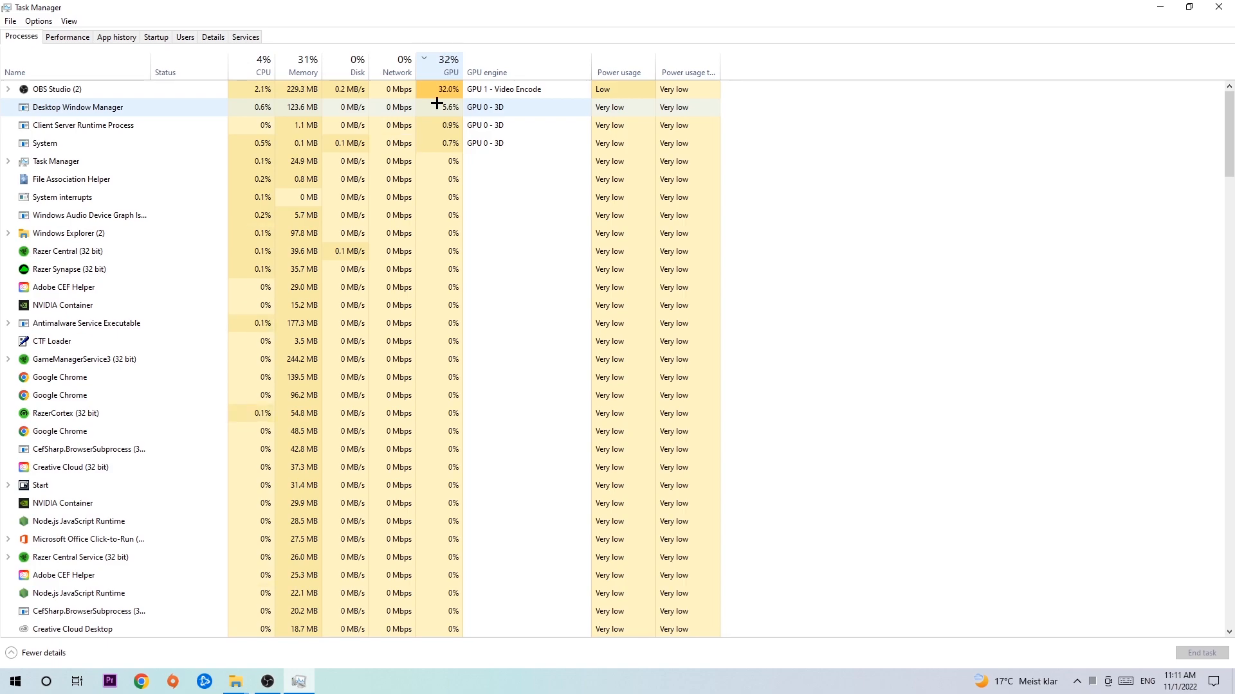
End a GPU-heavy process from Task Manager's context menu and open the Start menu.
right_click(56, 88)
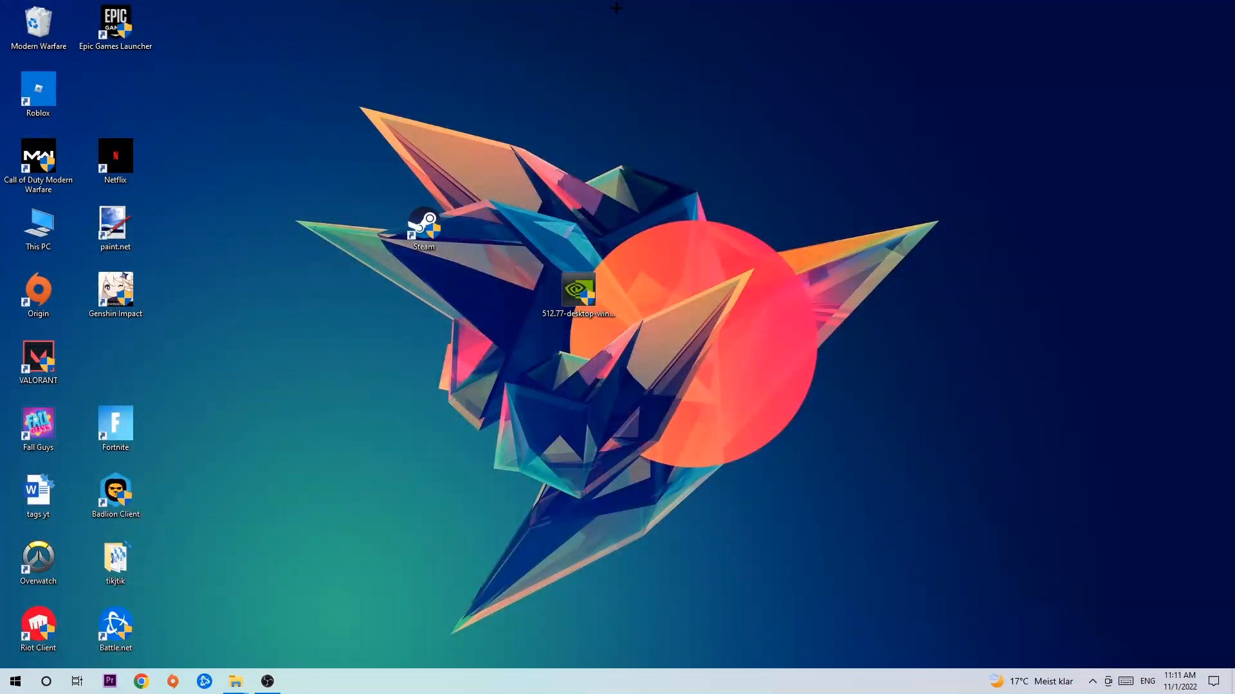
mouse_move(547, 140)
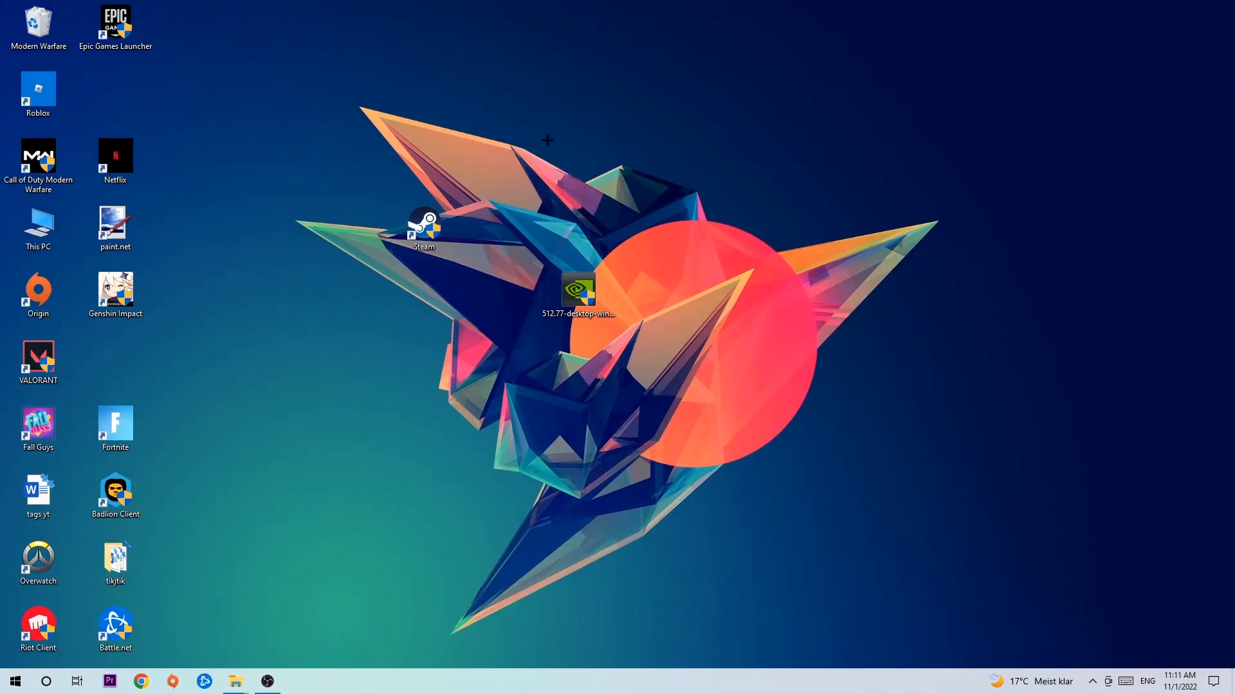
left_click(14, 681)
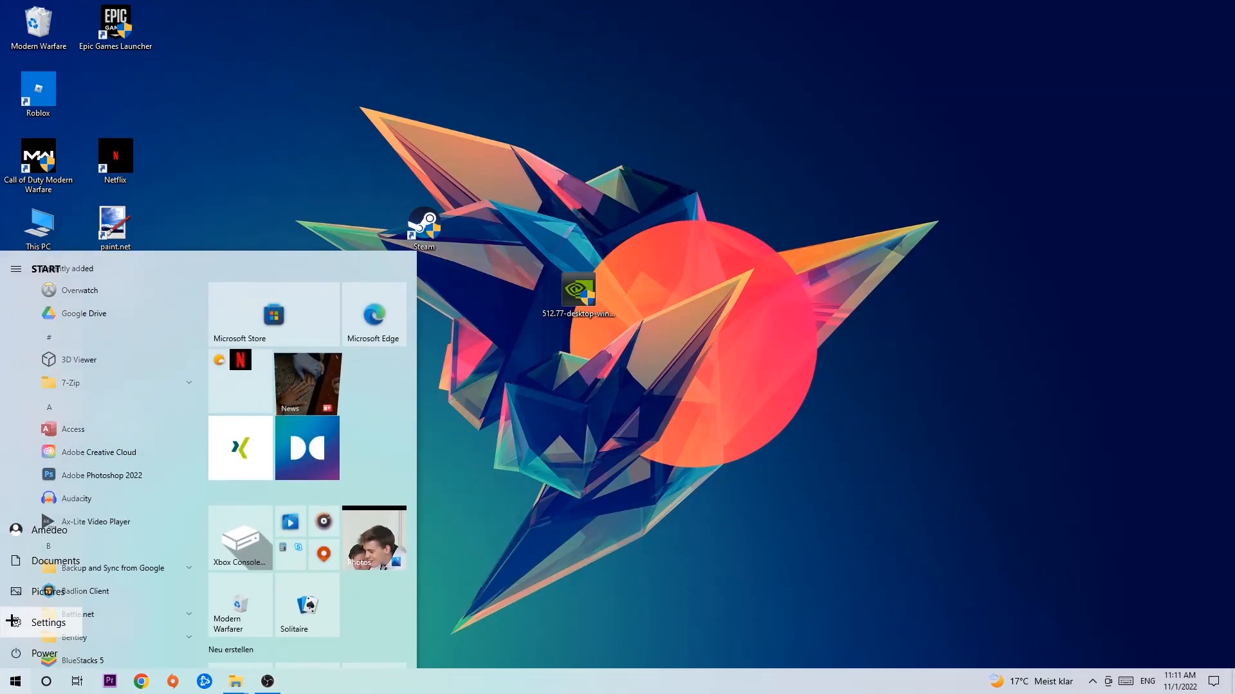
Open Windows Settings from the Start menu to reach the Xbox Game Bar page.
left_click(47, 623)
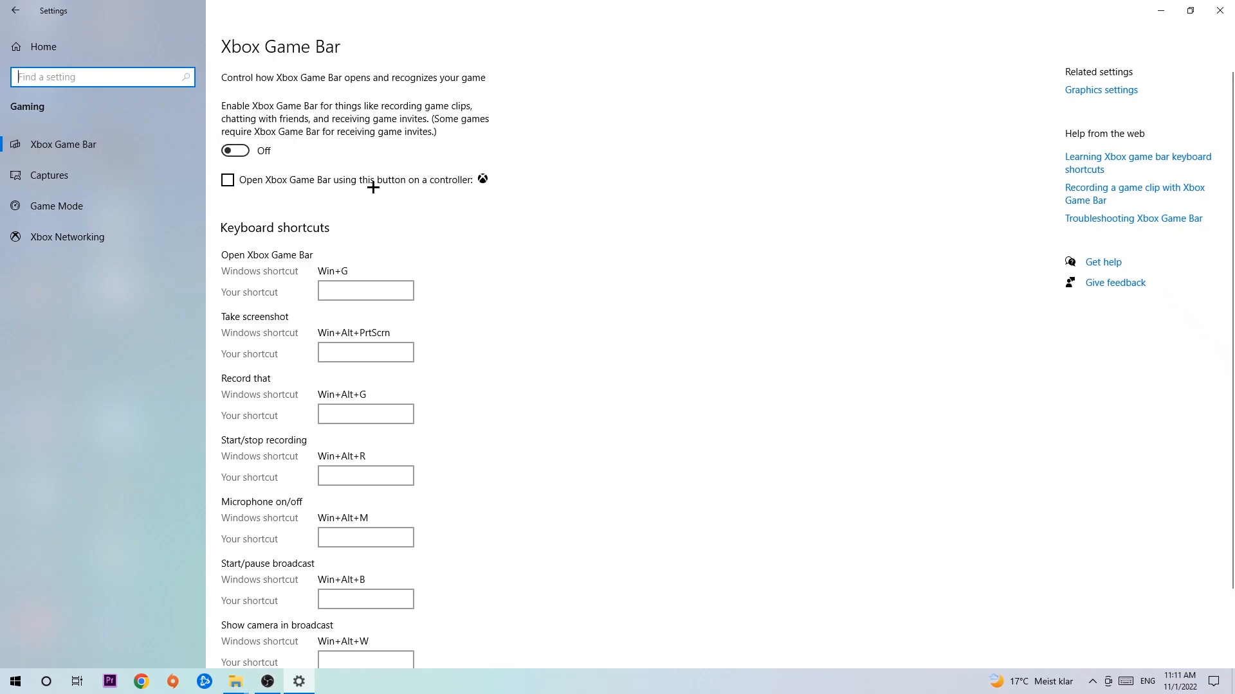
mouse_move(361, 158)
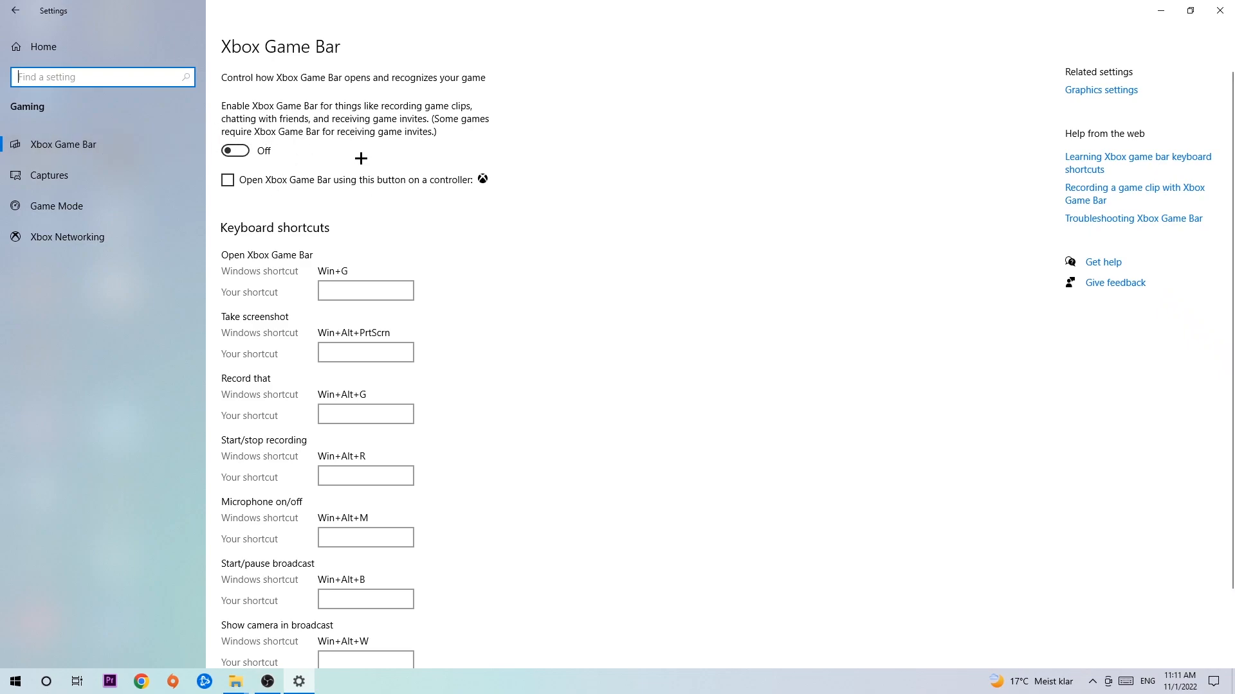
mouse_move(353, 155)
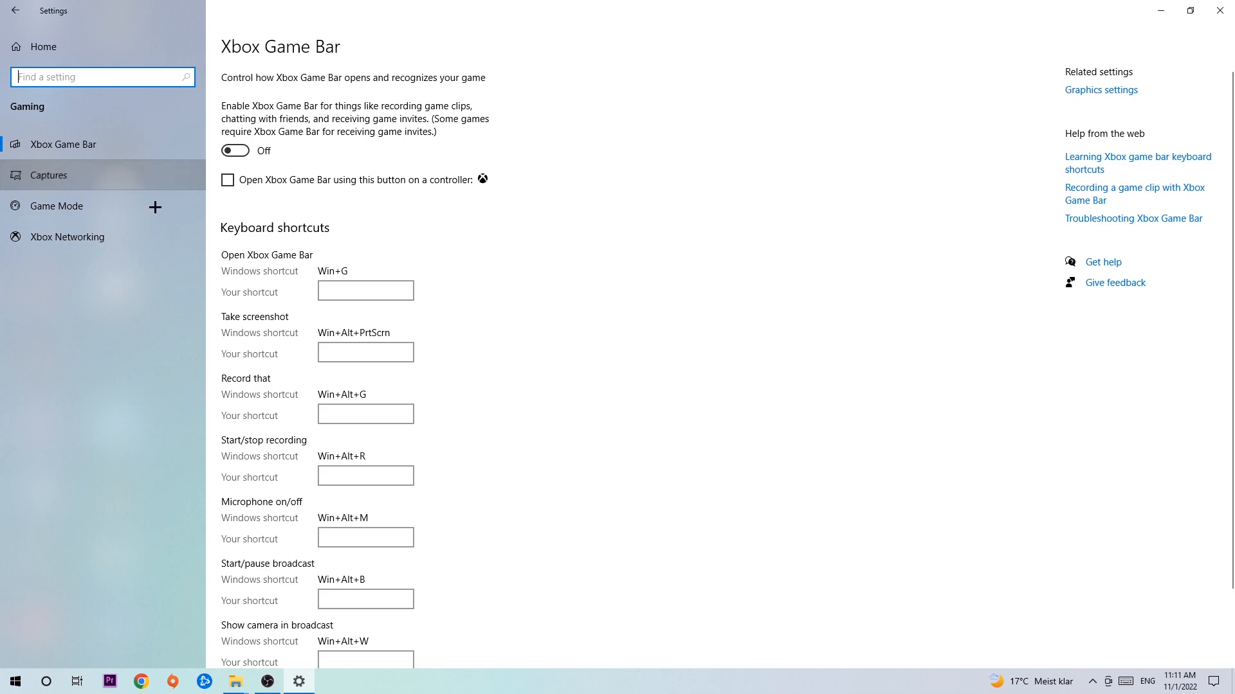
Open the Captures page and confirm background recording is off.
left_click(49, 175)
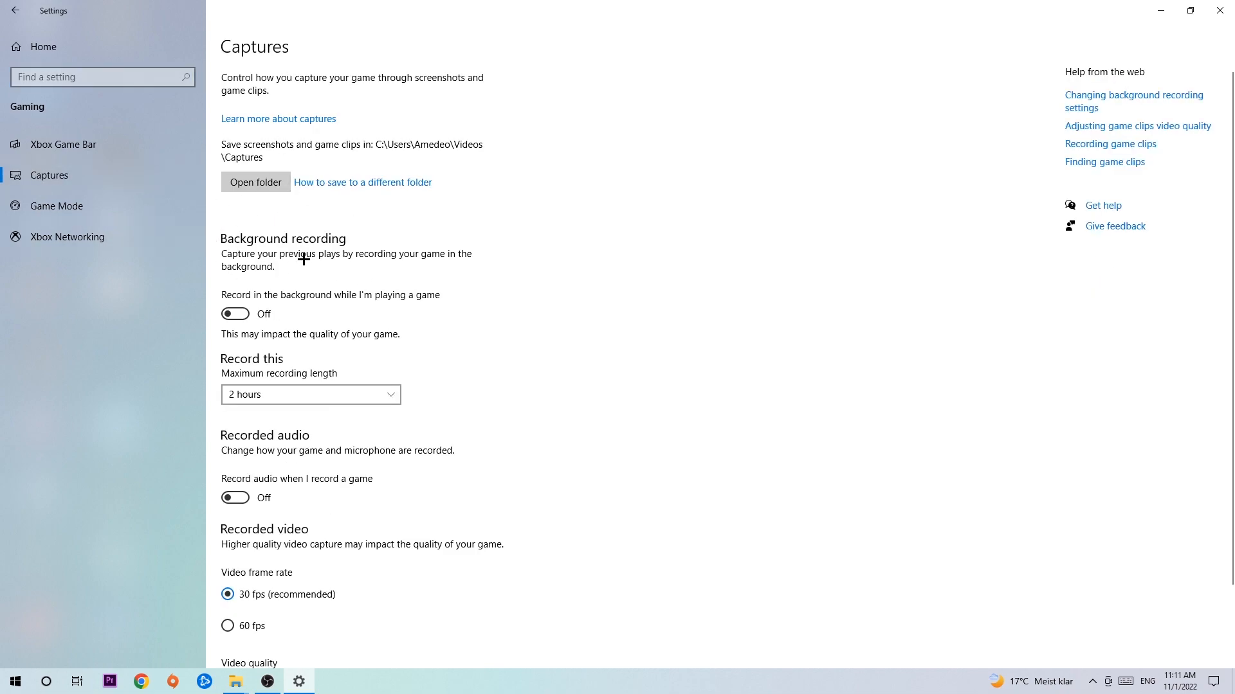
mouse_move(228, 303)
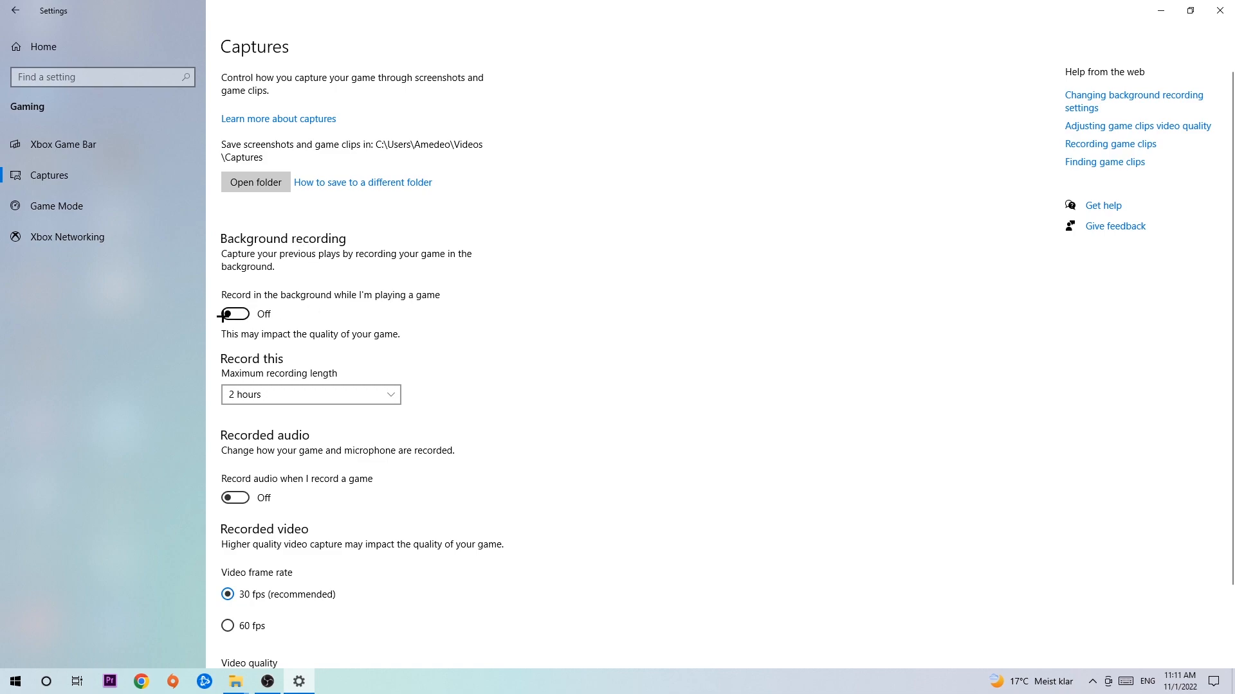
mouse_move(353, 264)
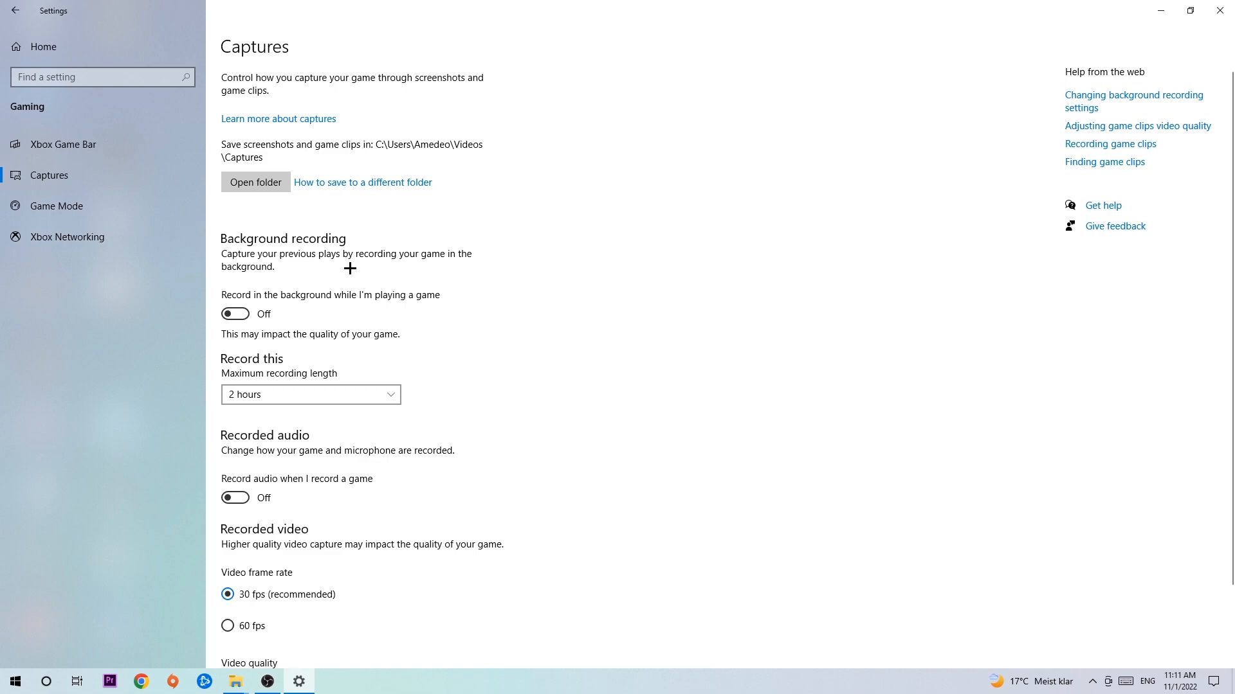
mouse_move(349, 268)
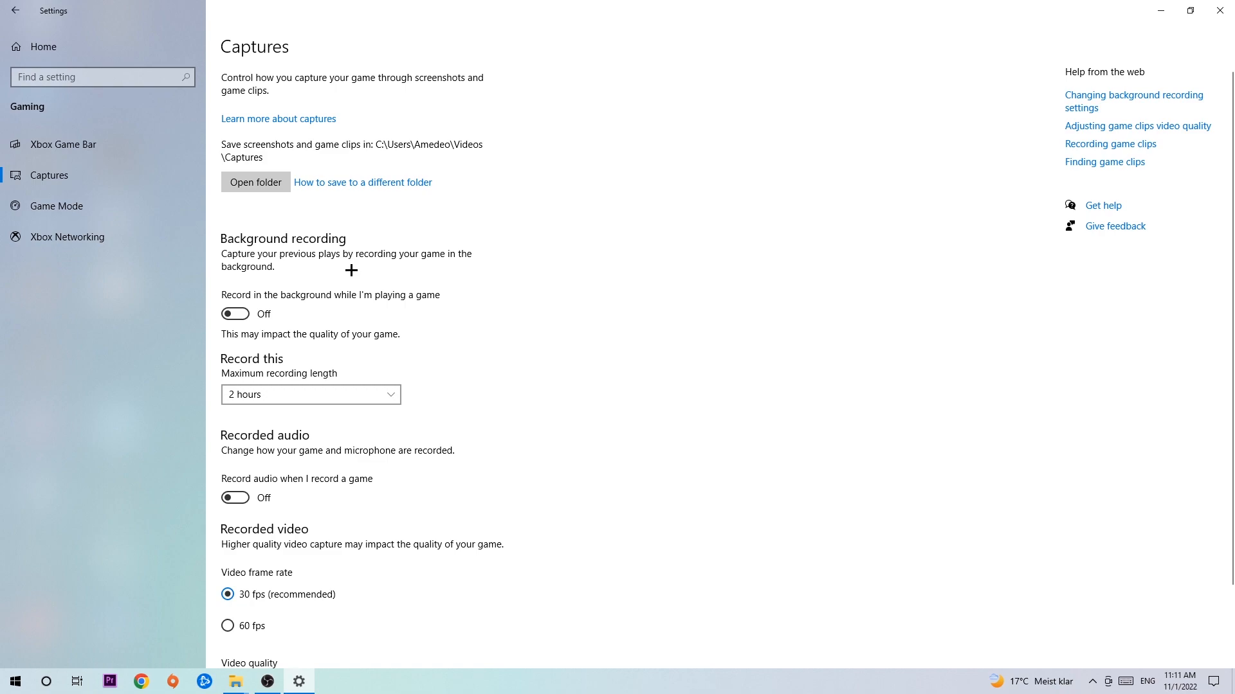
mouse_move(345, 271)
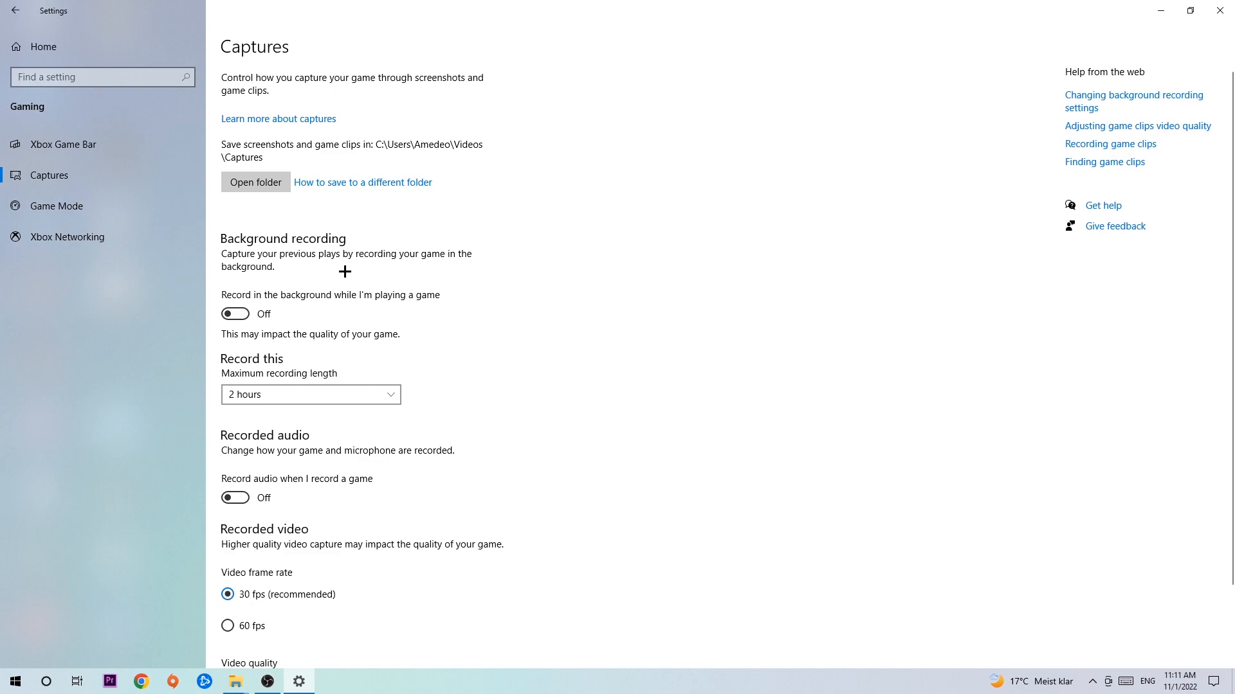
Open the Game Mode page and confirm Game Mode is on.
left_click(56, 205)
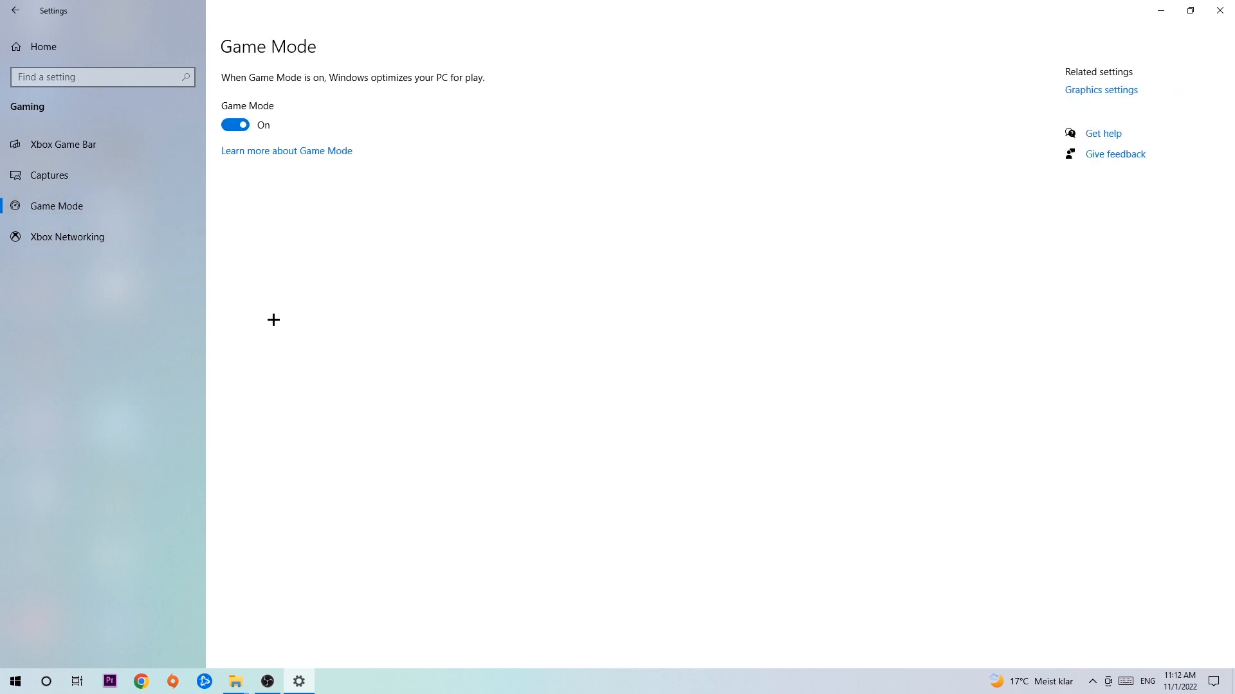
mouse_move(284, 301)
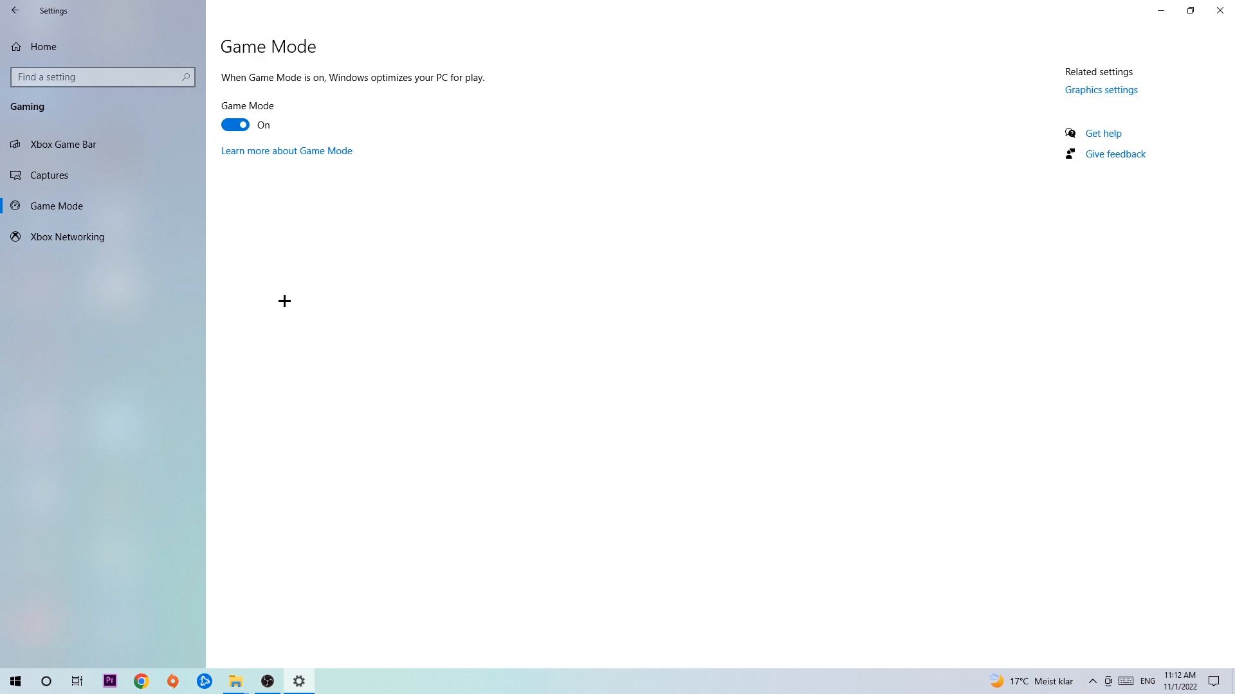
mouse_move(269, 216)
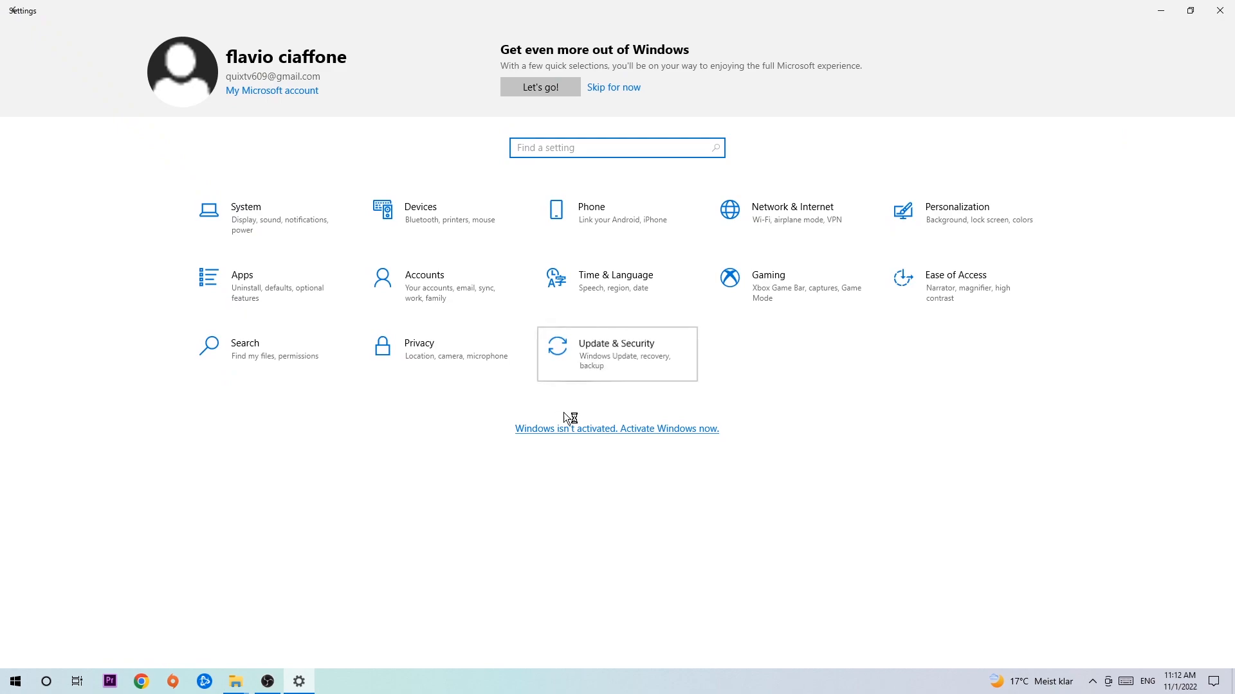
Open Update & Security, confirm the PC is up to date, and close Settings.
left_click(617, 353)
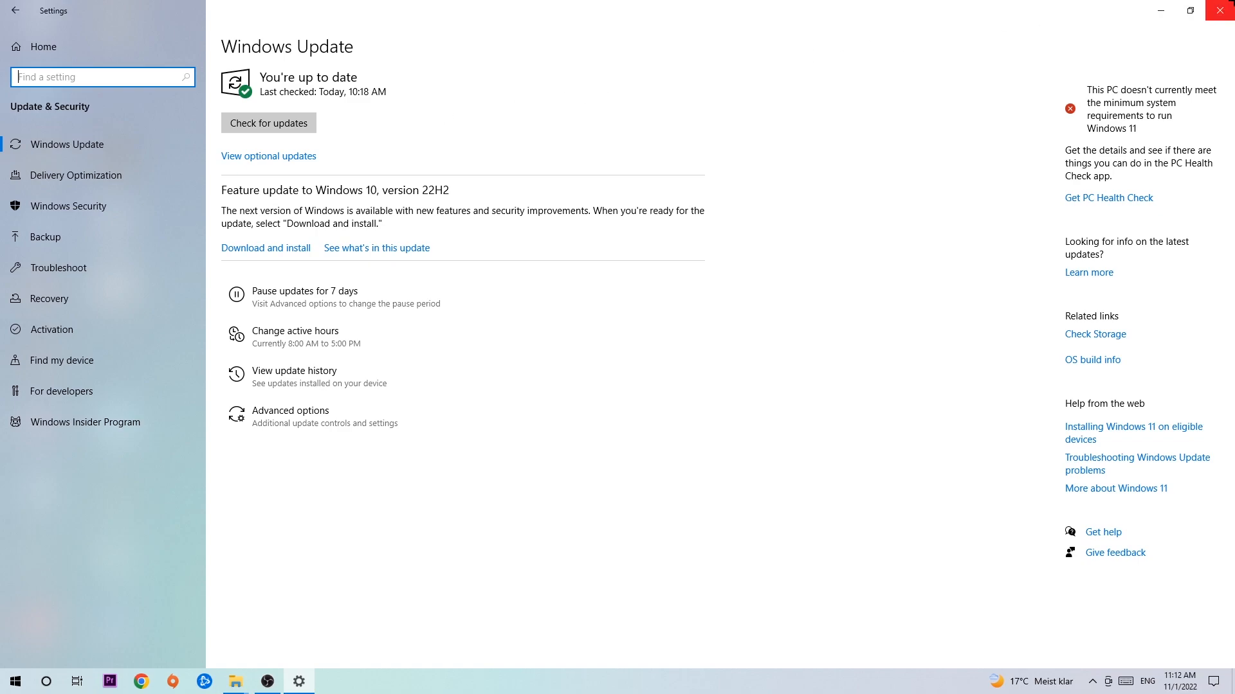
left_click(1220, 9)
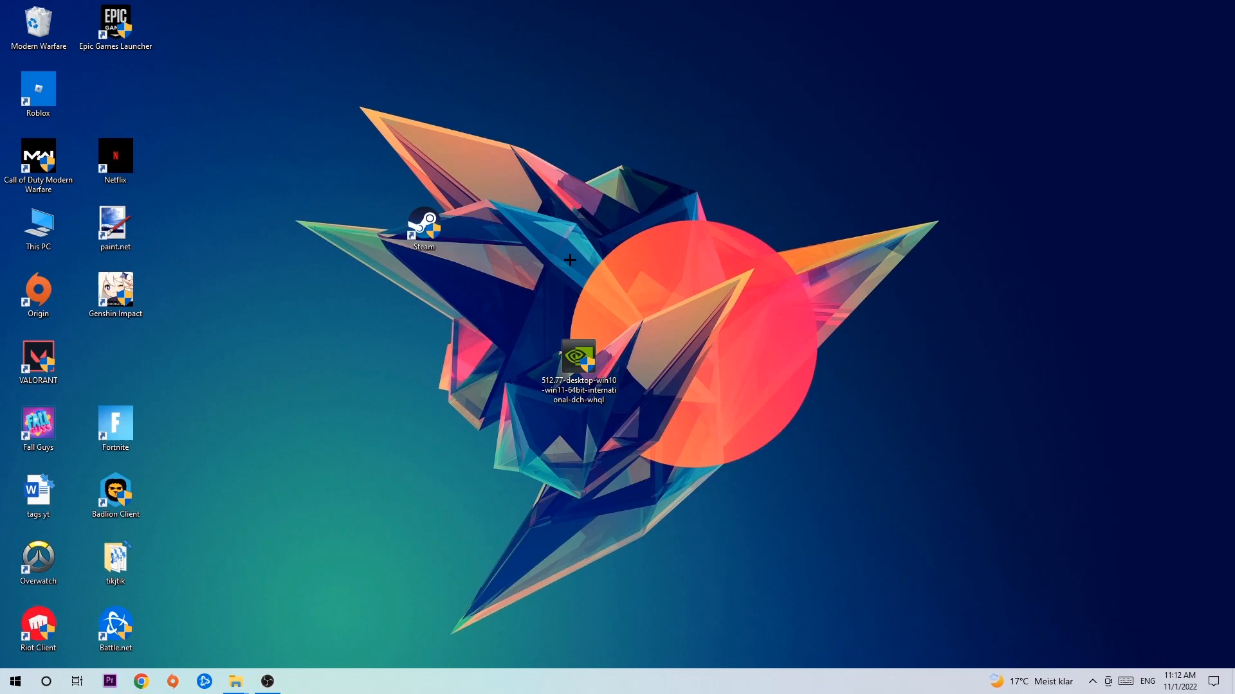
mouse_move(562, 243)
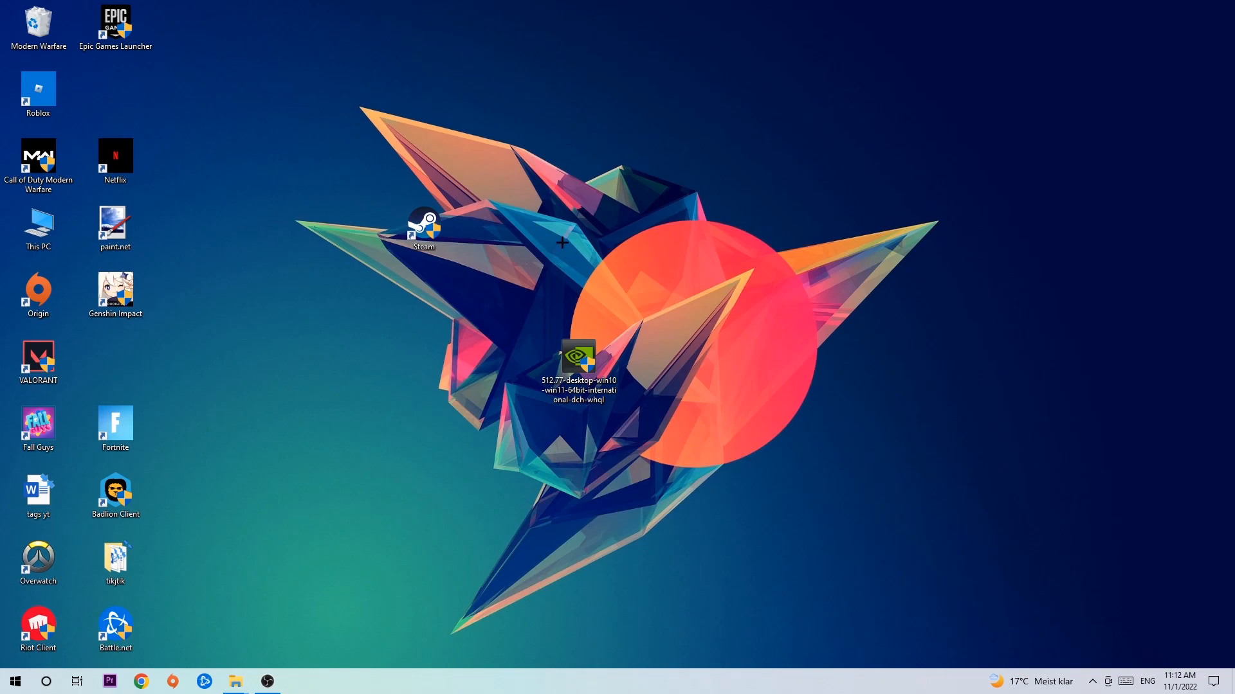
mouse_move(487, 229)
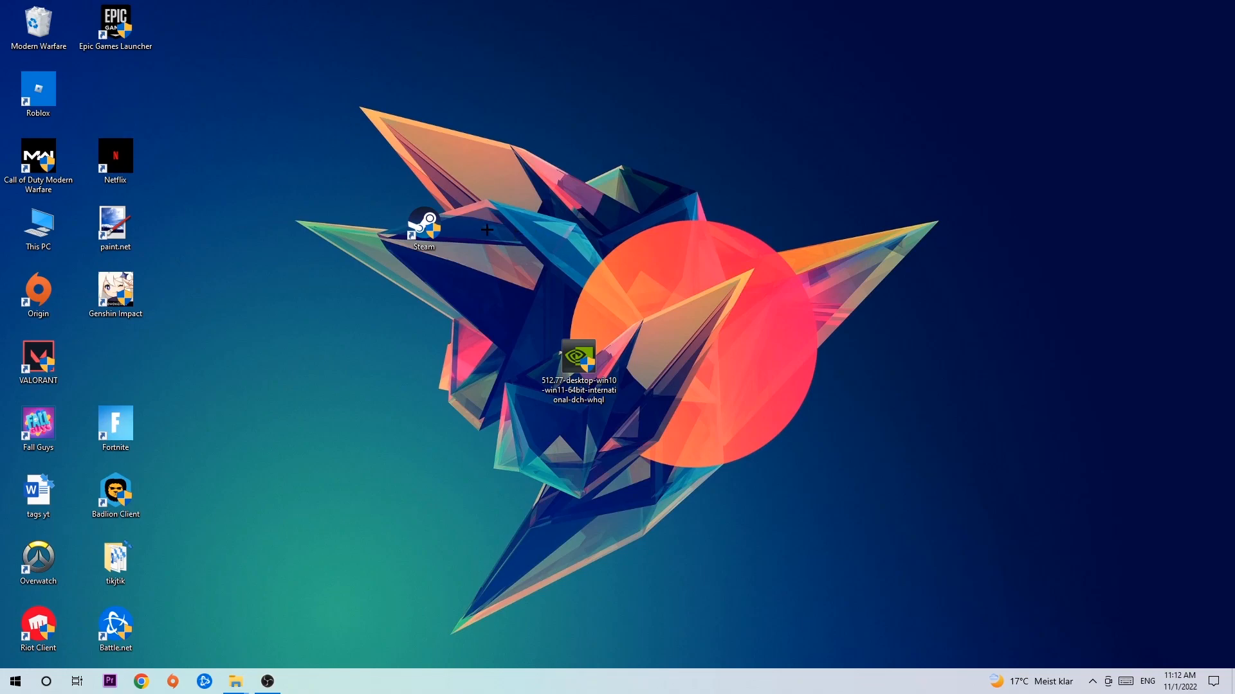